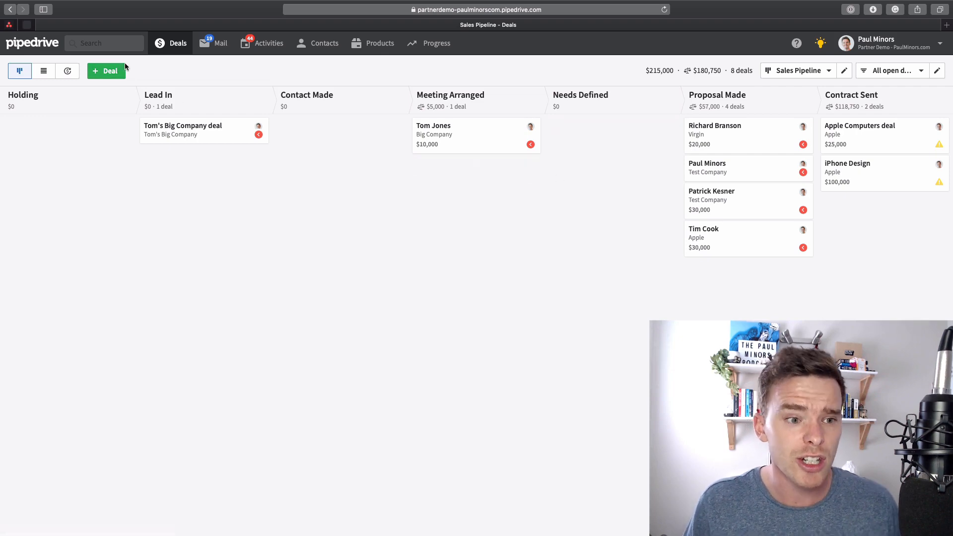
Draft a new deal for contact Paul Minors titled '(Pipedrive consulting)', then discard it unsaved.
click(105, 71)
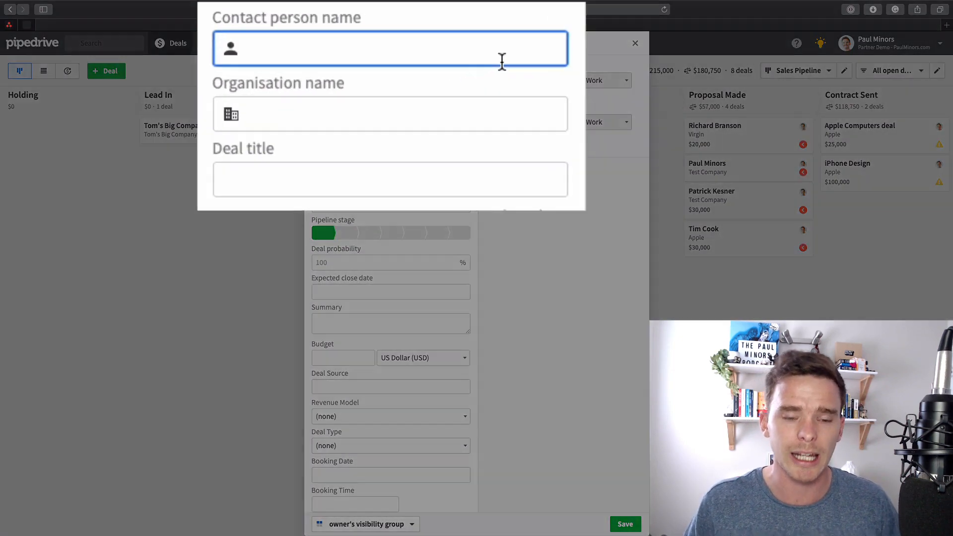
text(Paul)
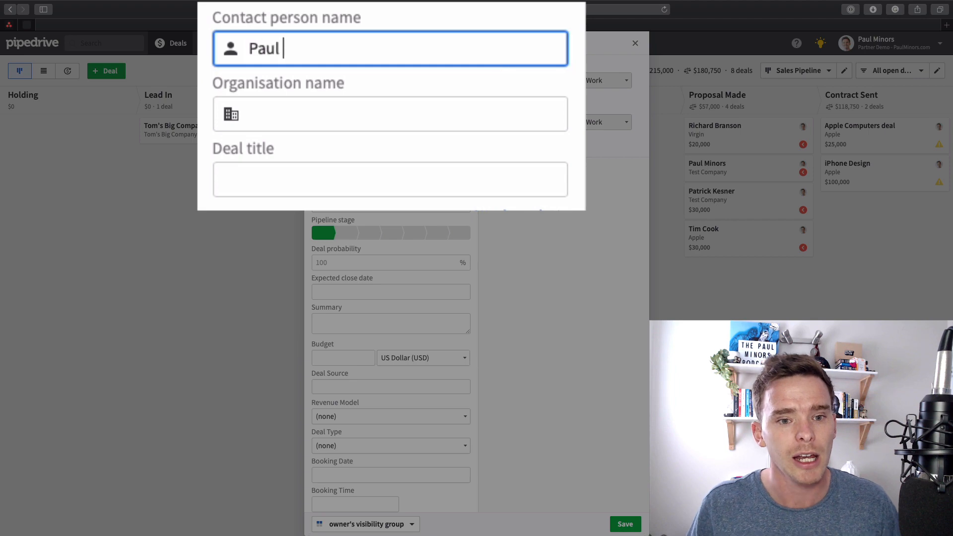
text(Minors)
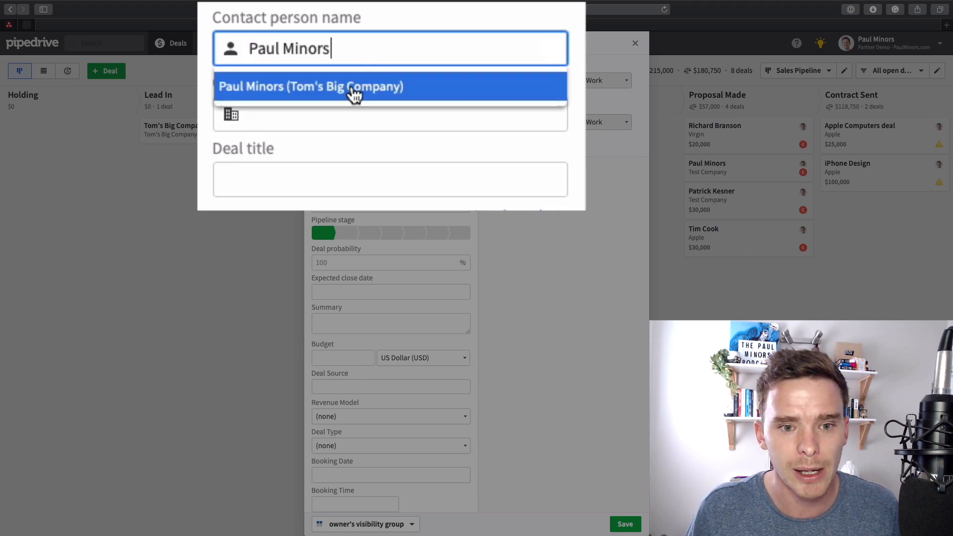
click(355, 86)
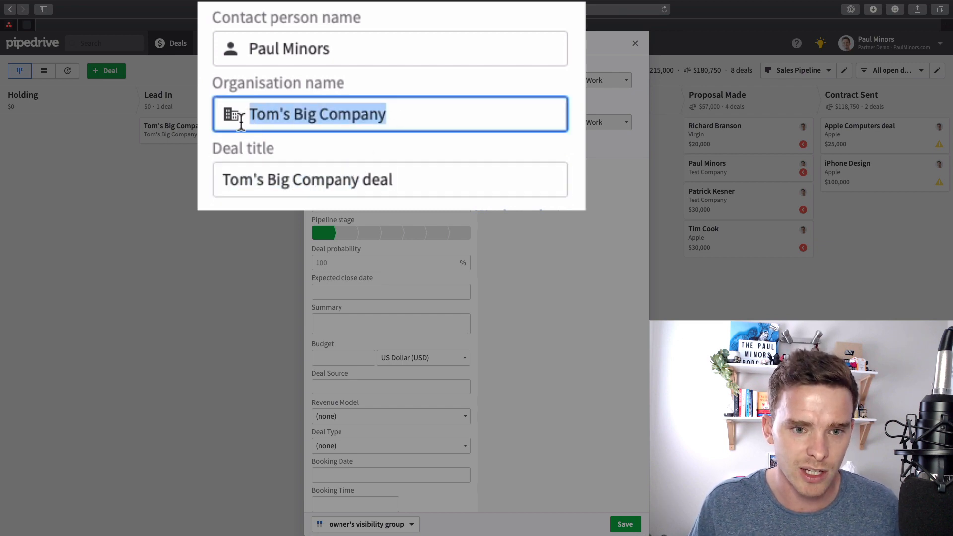
double_click(375, 179)
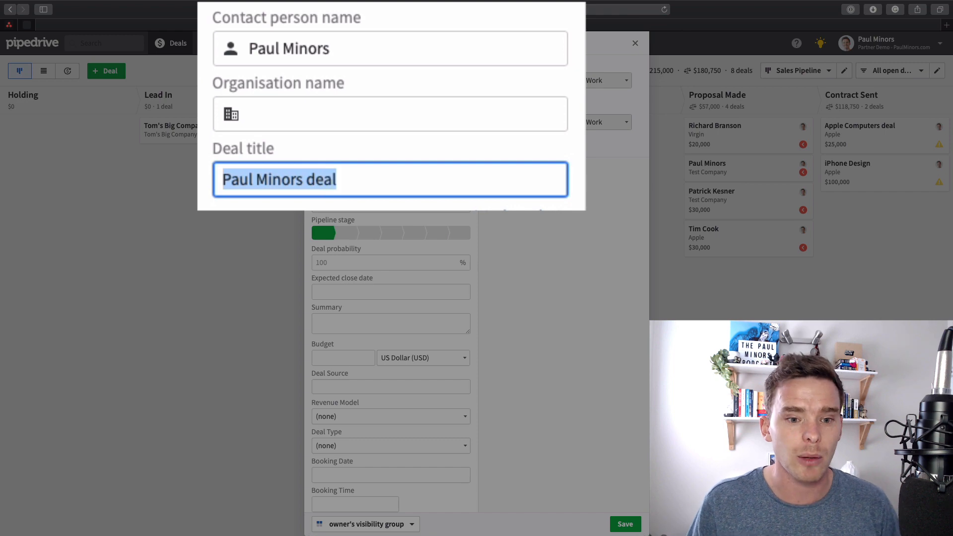
key(Backspace)
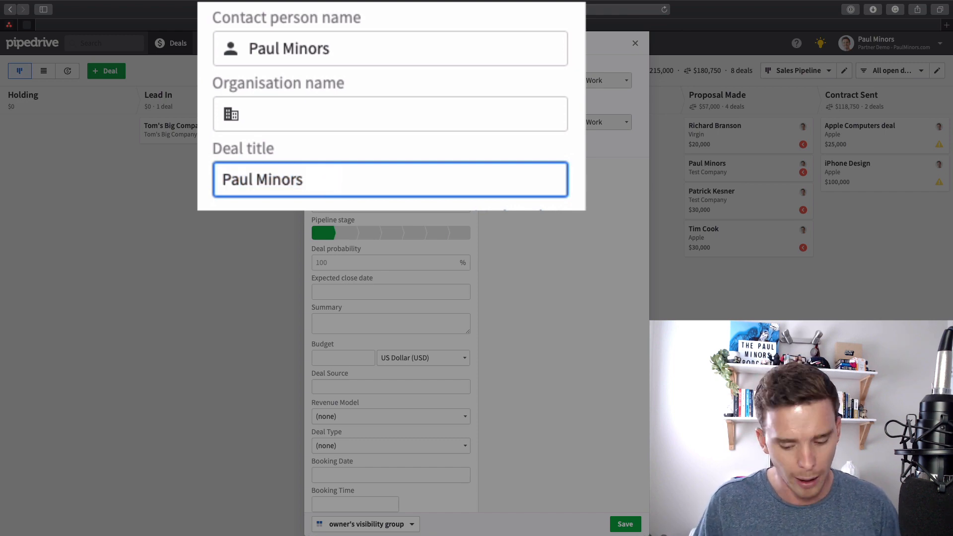
text((Pipe)
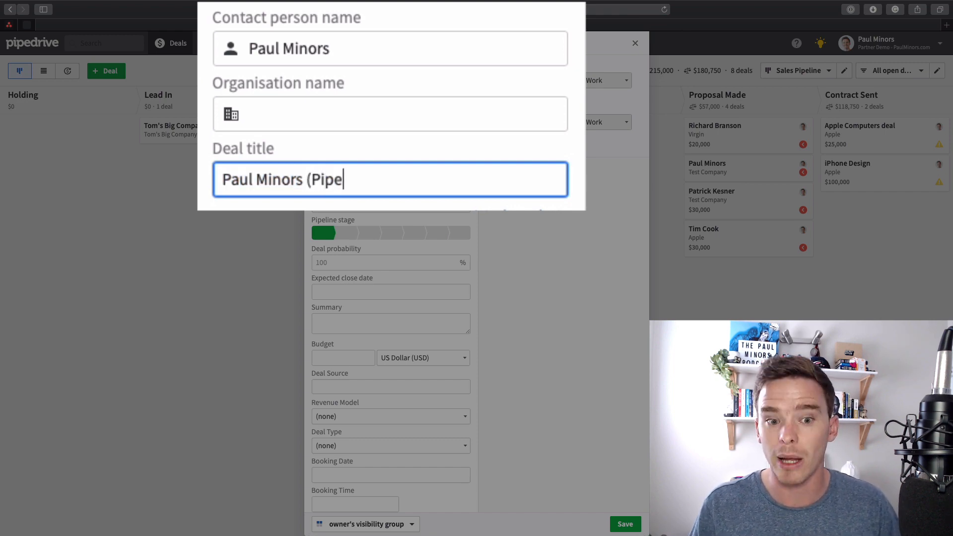
text(drive consulting))
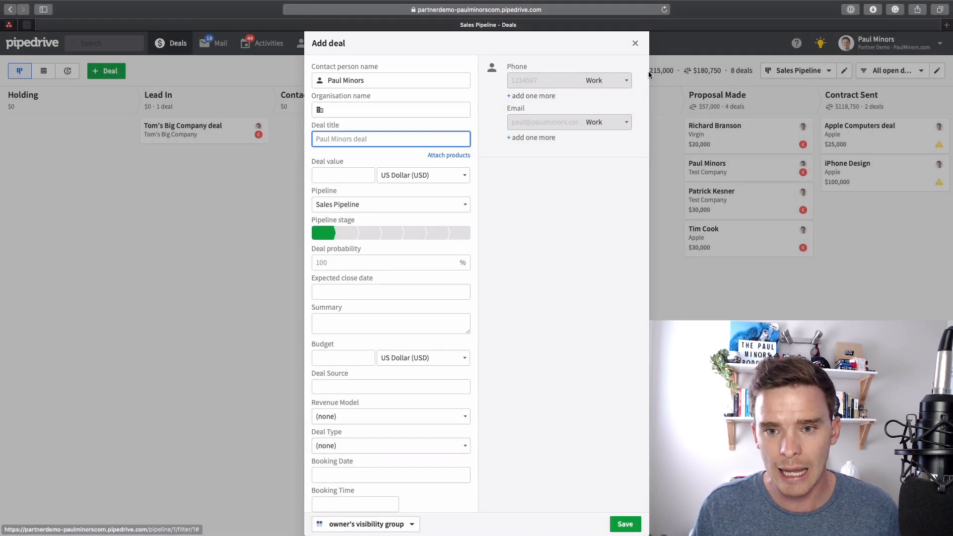
click(885, 46)
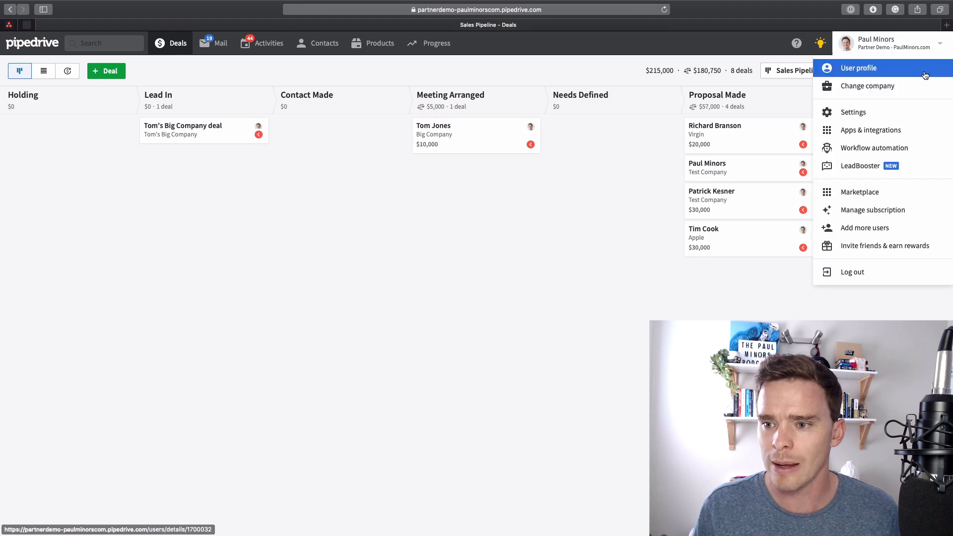
Go to Workflow automation, show workflows Created by me, and start a custom workflow.
click(874, 148)
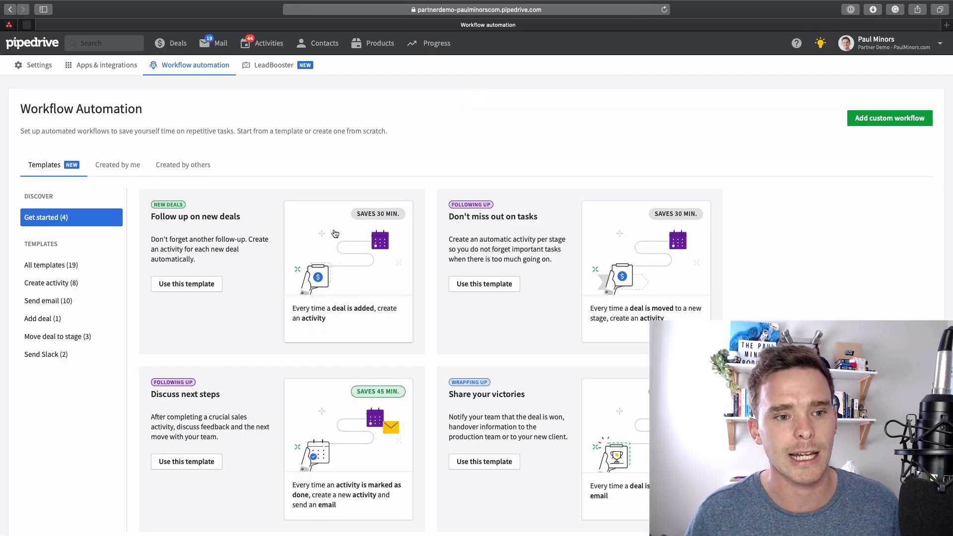
click(117, 165)
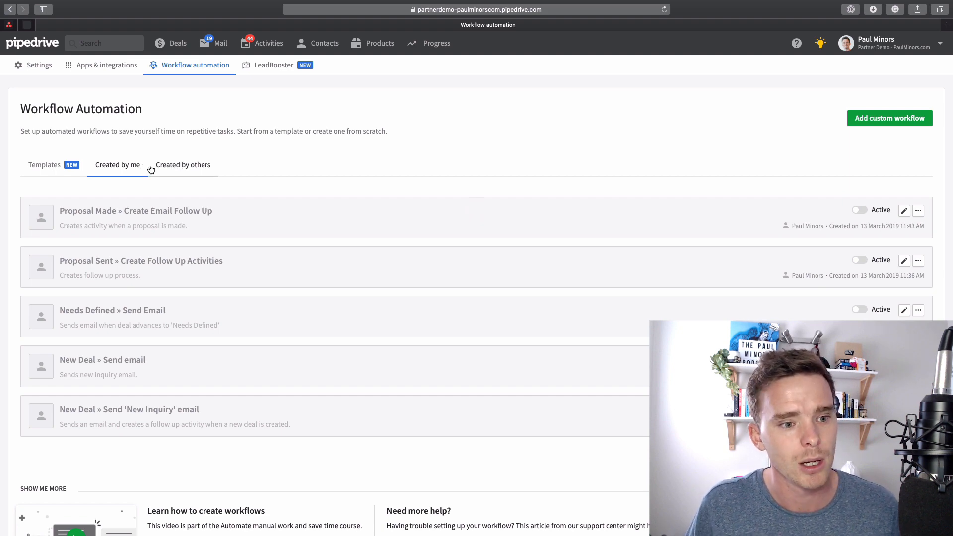
click(889, 118)
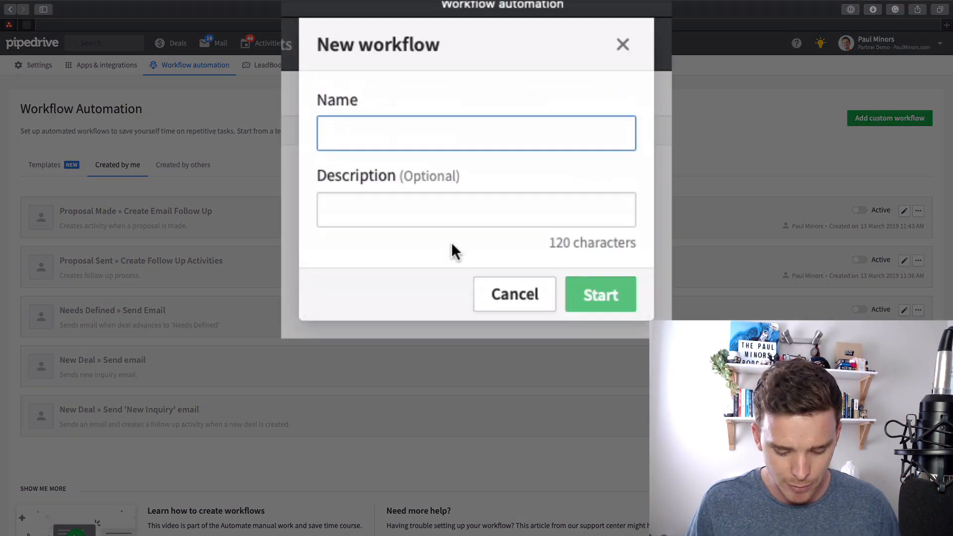
Name the workflow 'New Deal » Rename deal' and create it.
text(New Deal ')
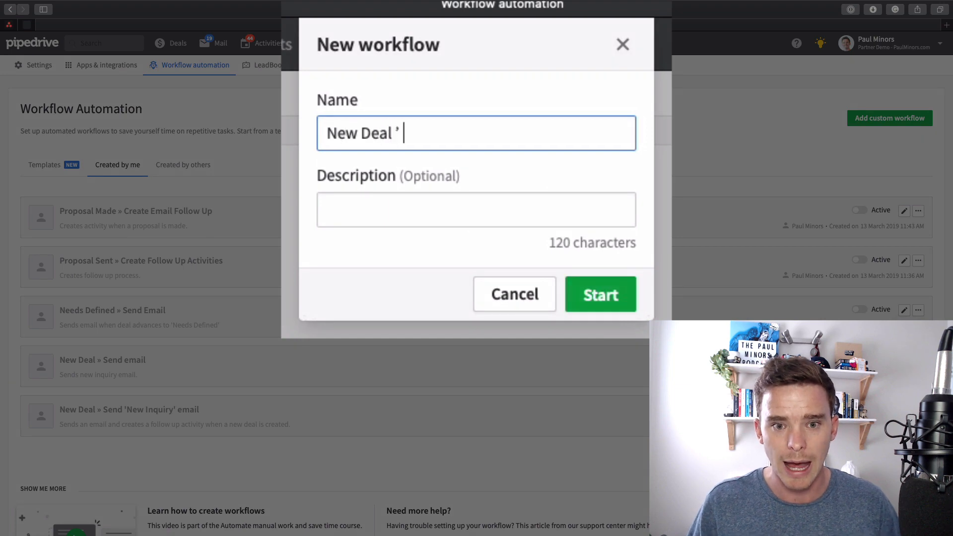
text(»)
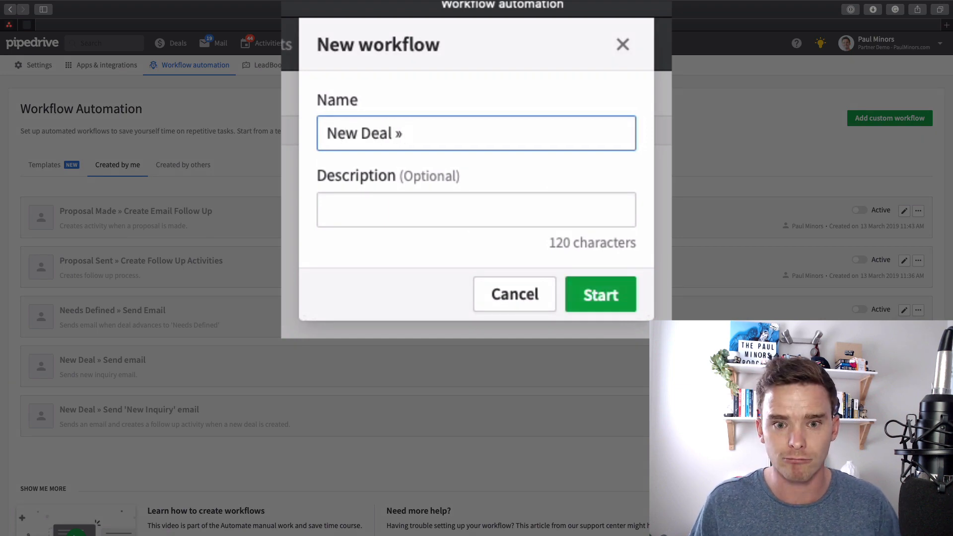
text(Rename deal)
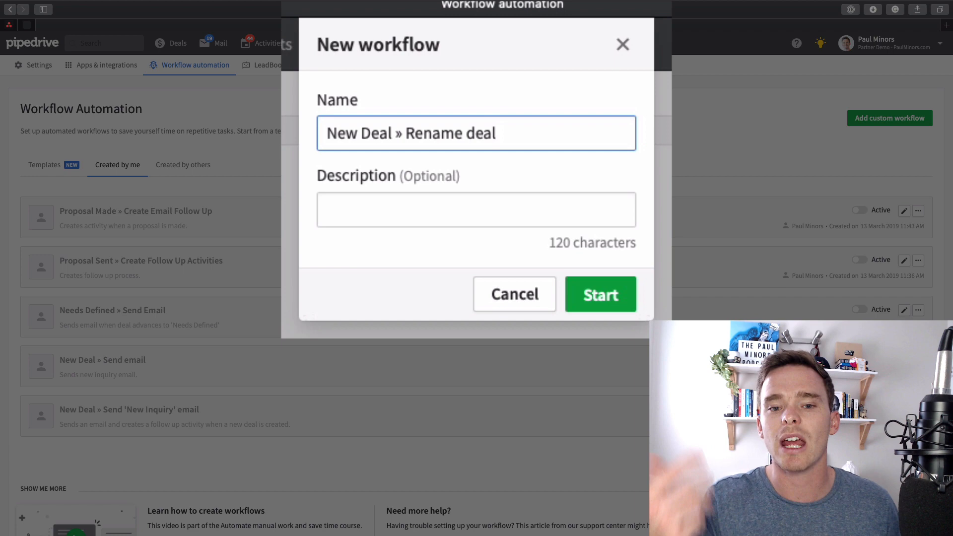
triple_click(411, 133)
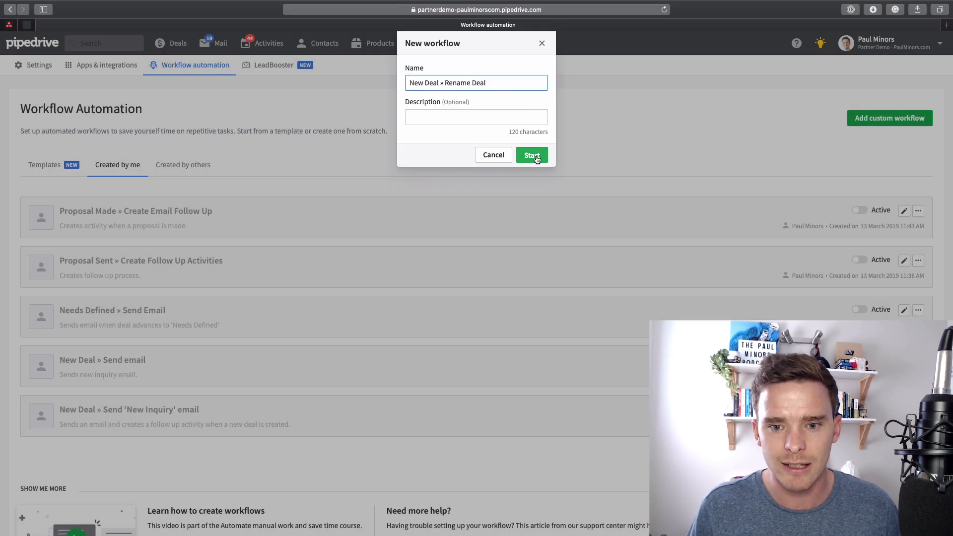
click(531, 154)
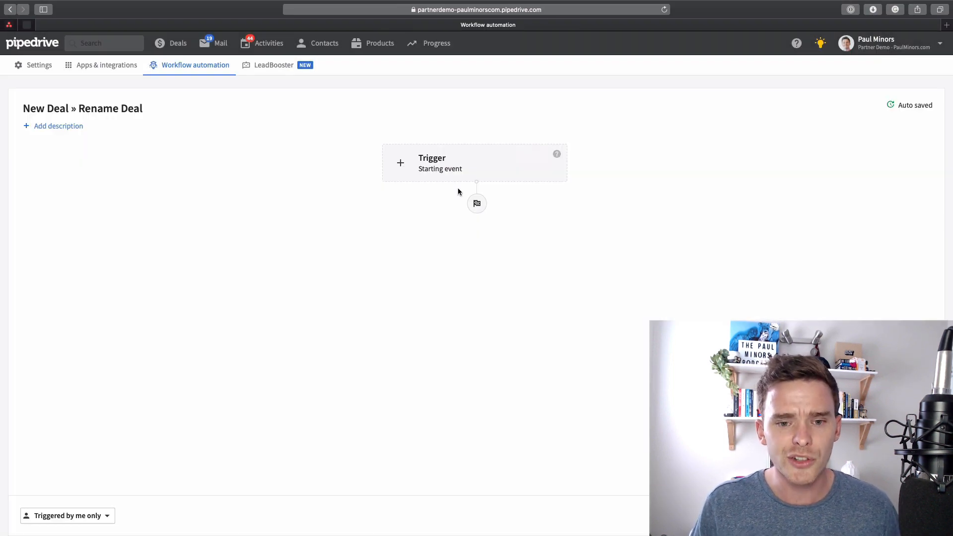
Set the workflow trigger to Deal > Deal created and skip adding deal conditions.
click(474, 162)
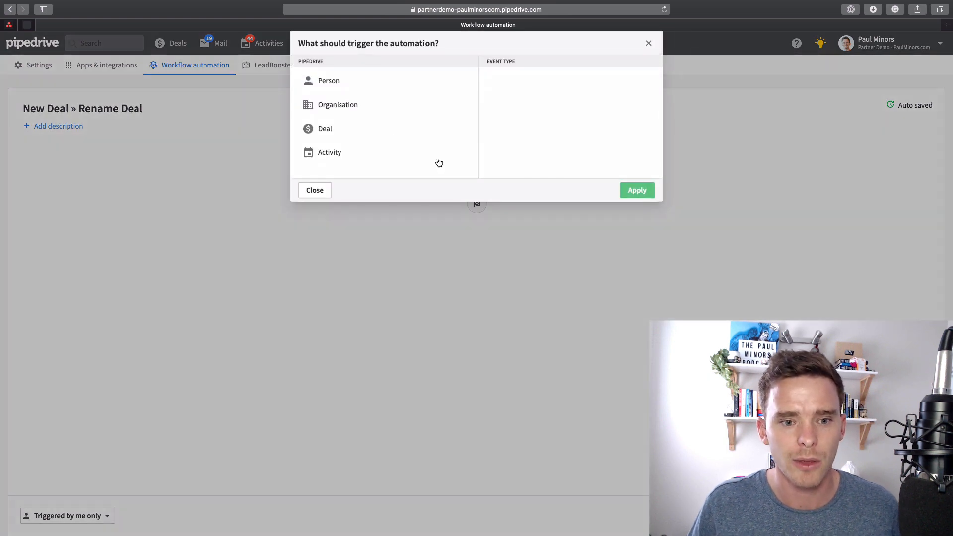
mouse_move(380, 130)
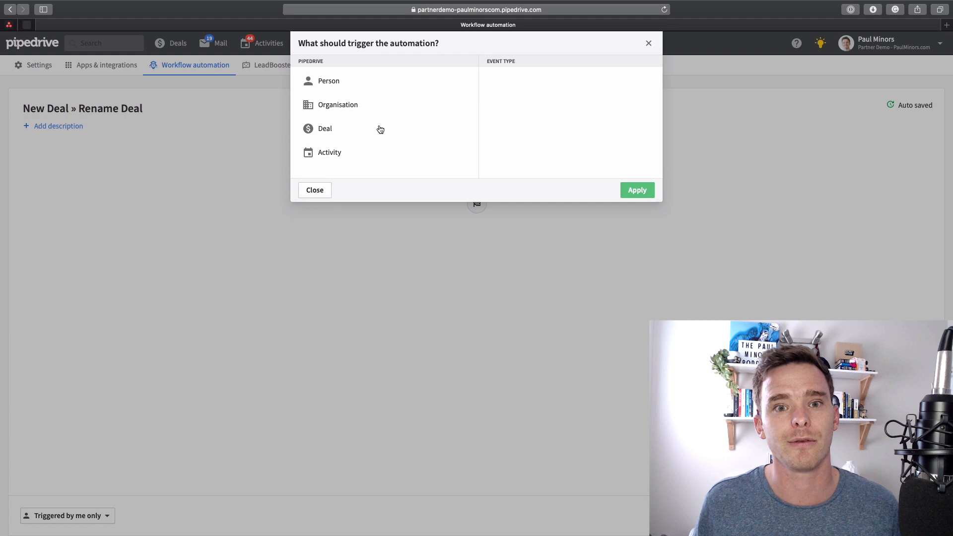
click(325, 128)
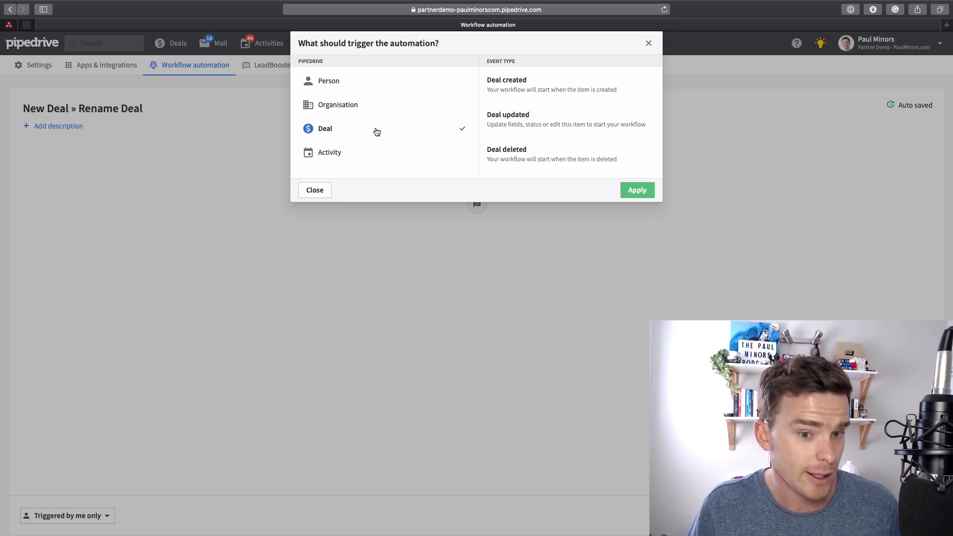
click(550, 84)
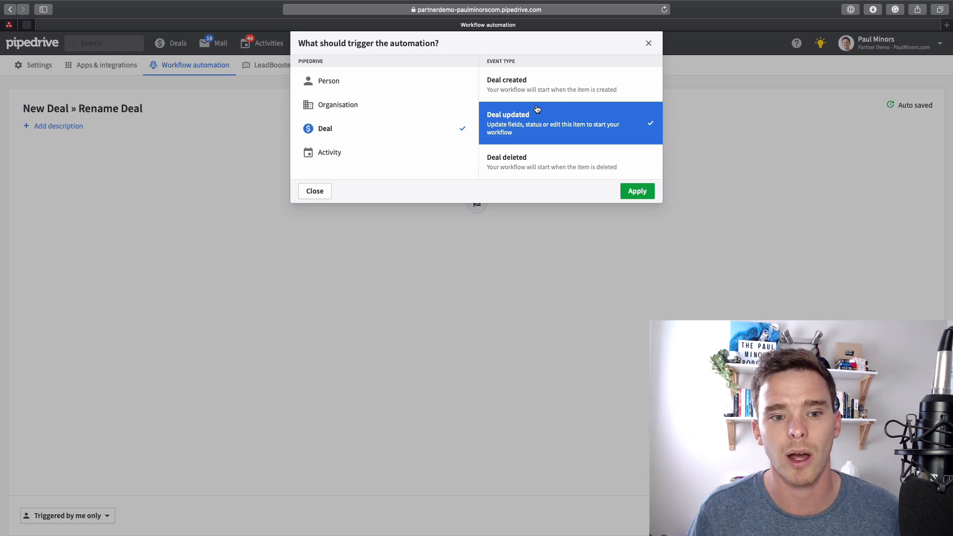
click(551, 84)
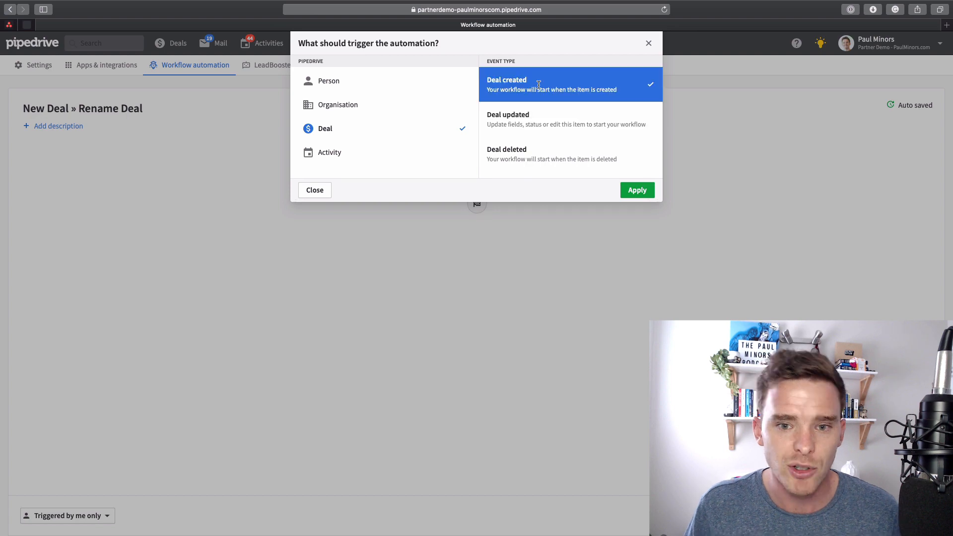
click(637, 189)
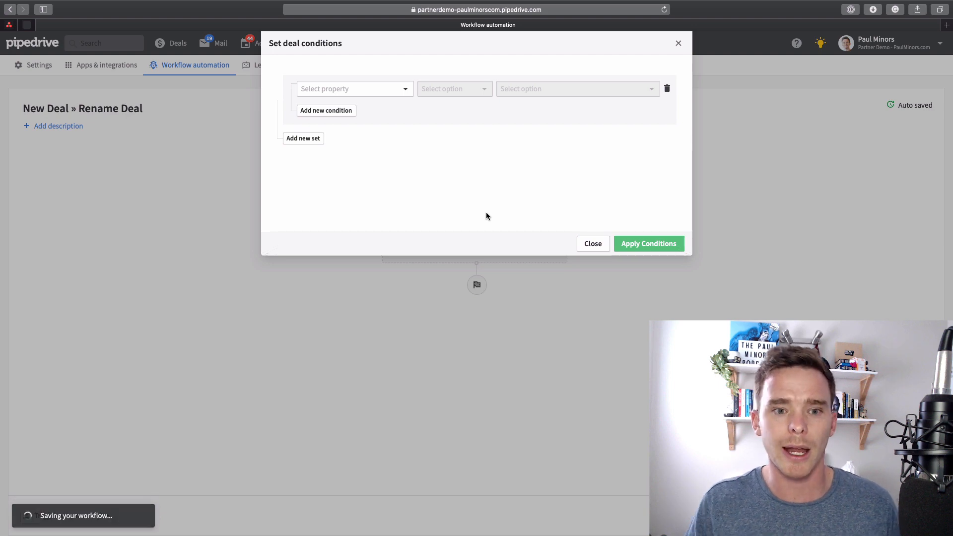
click(593, 243)
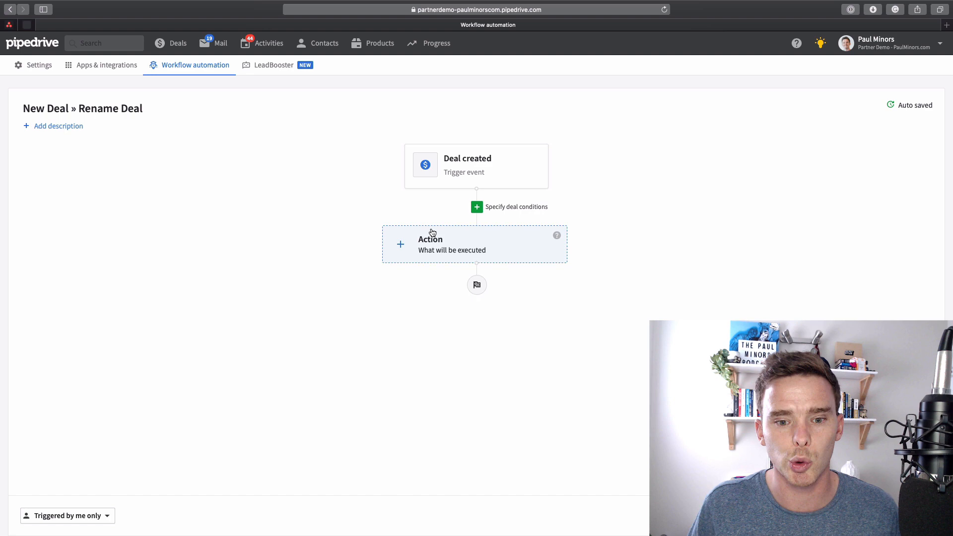
mouse_move(442, 258)
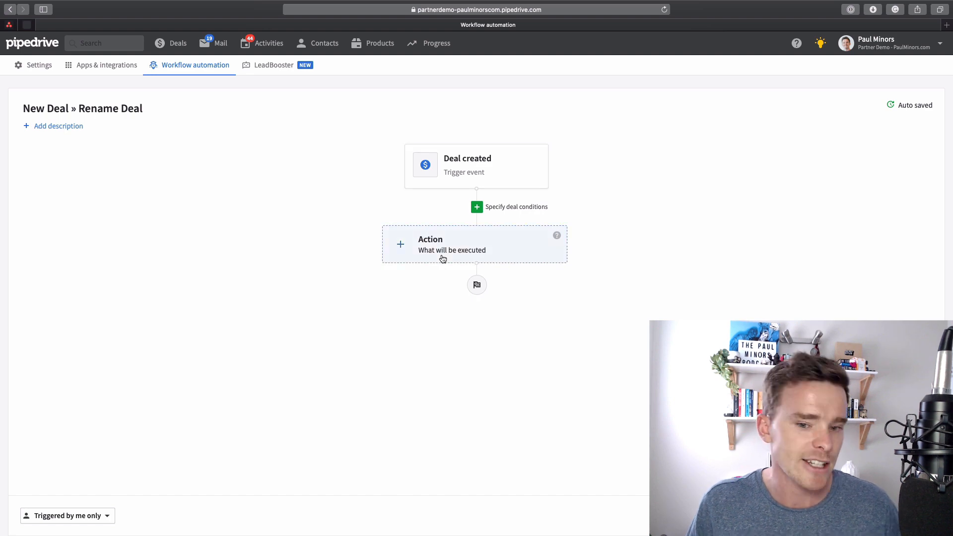
Add an action that updates the deal's fields.
click(474, 243)
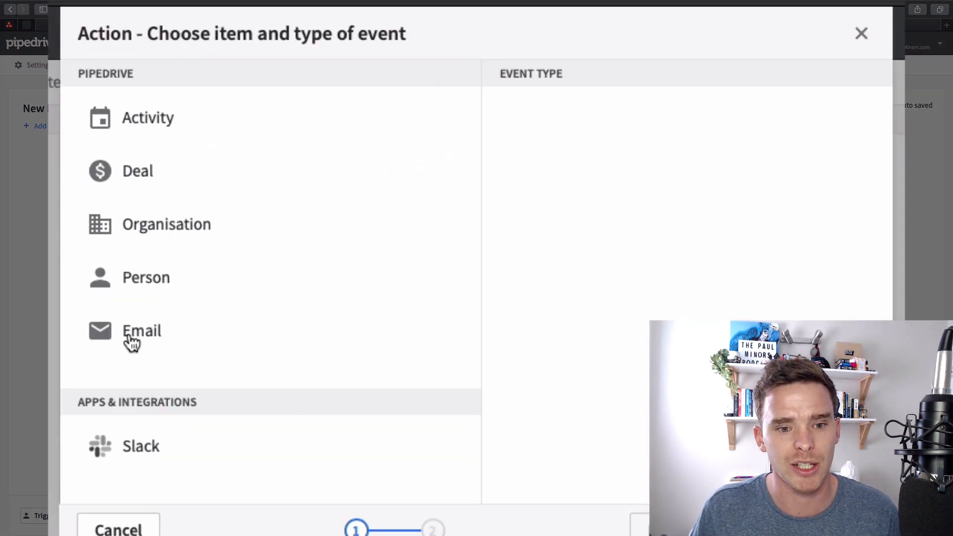
click(138, 170)
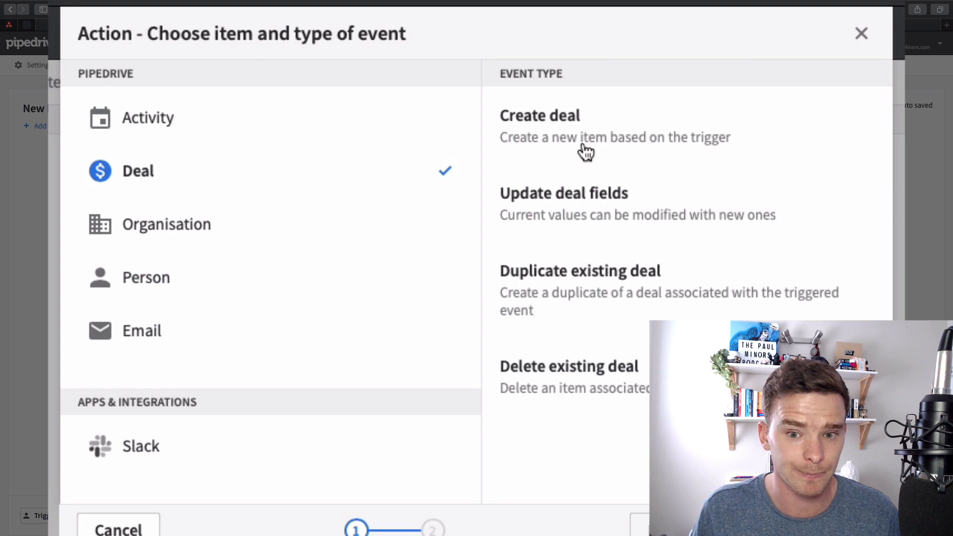
click(564, 193)
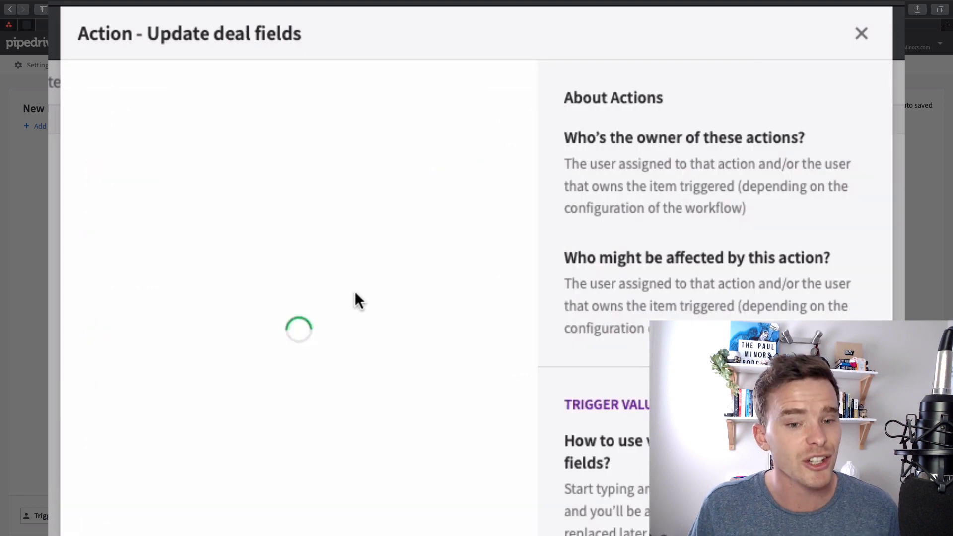
click(298, 131)
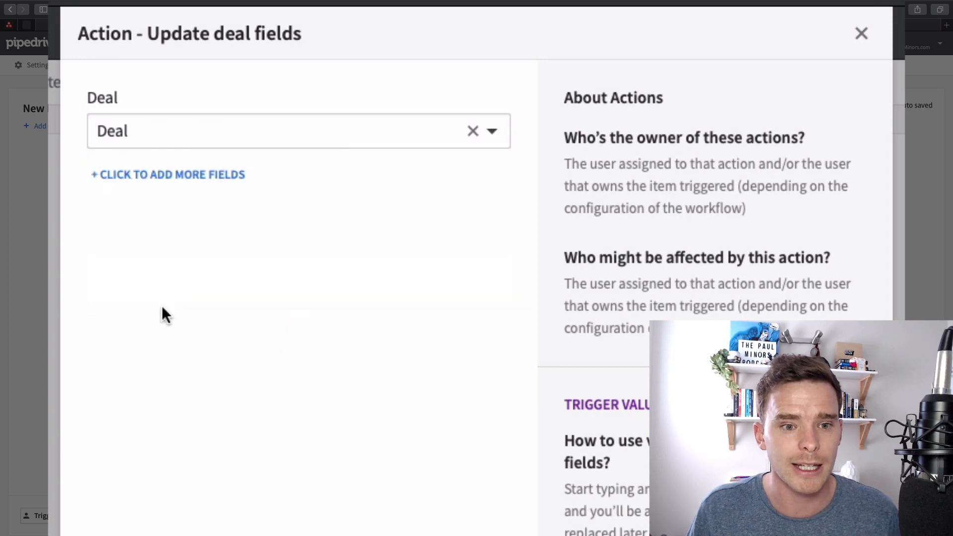
mouse_move(171, 170)
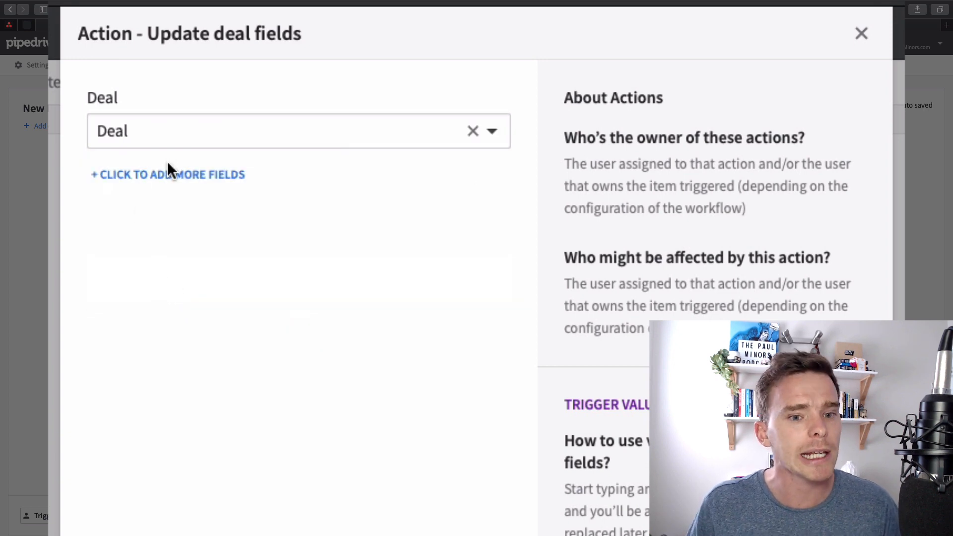
Add Title as the deal field to update and browse the field suggestion list.
click(167, 174)
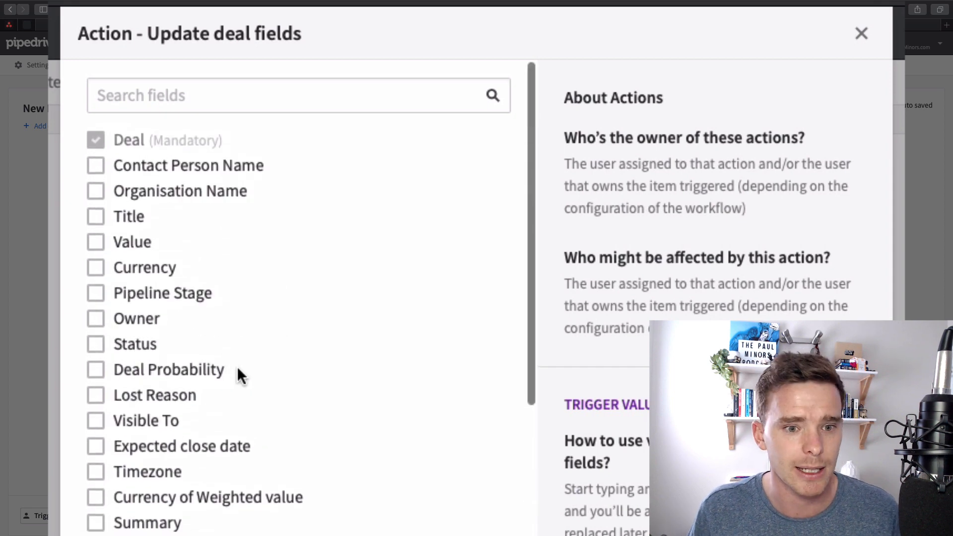
click(95, 216)
text([)
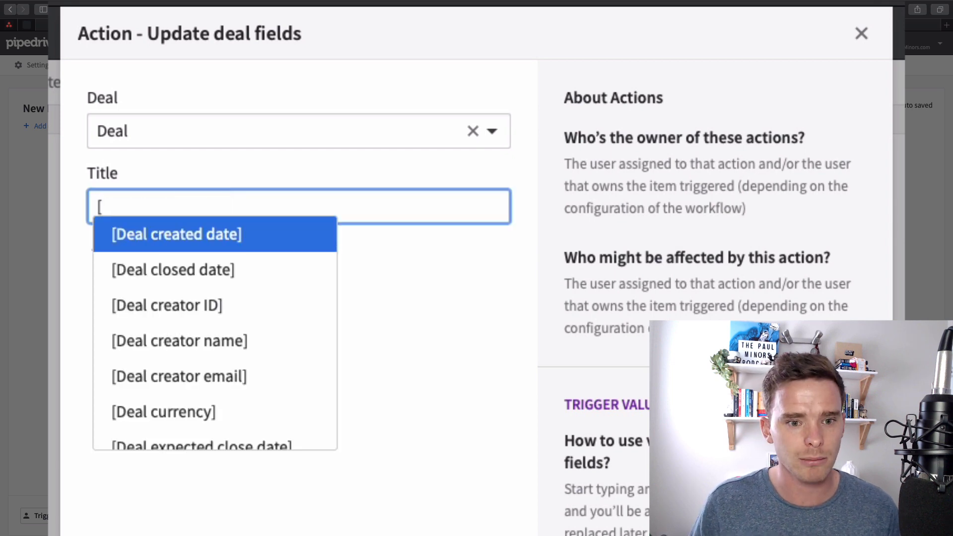
scroll(down, 3)
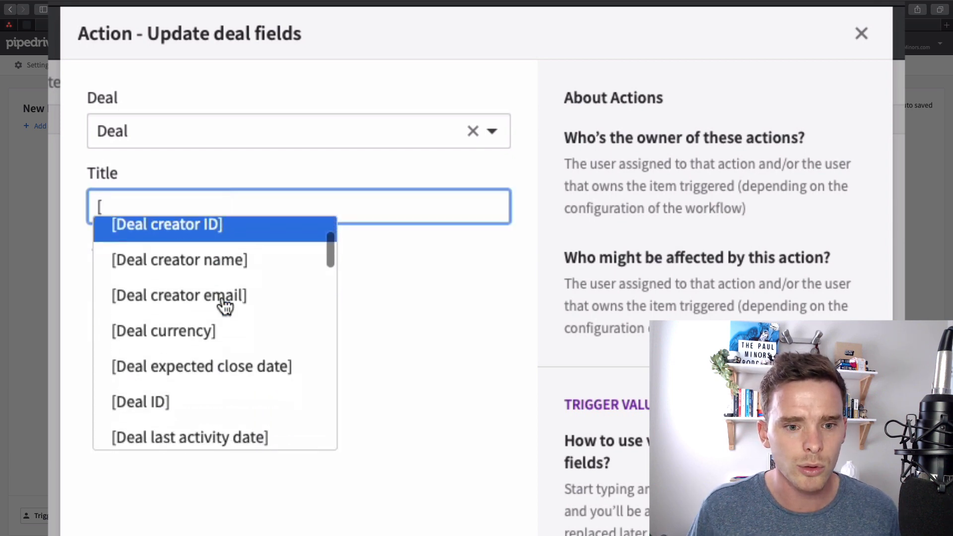
scroll(down, 3)
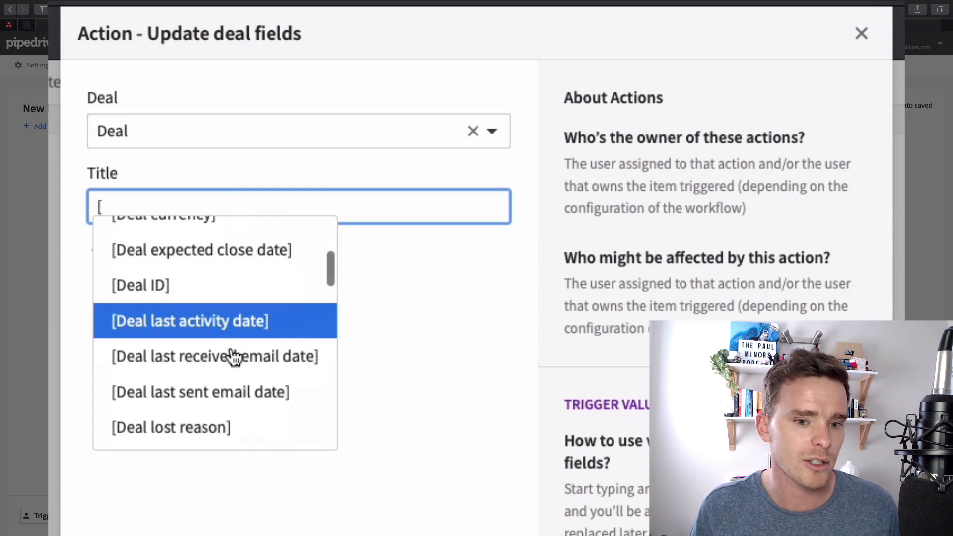
scroll(down, 3)
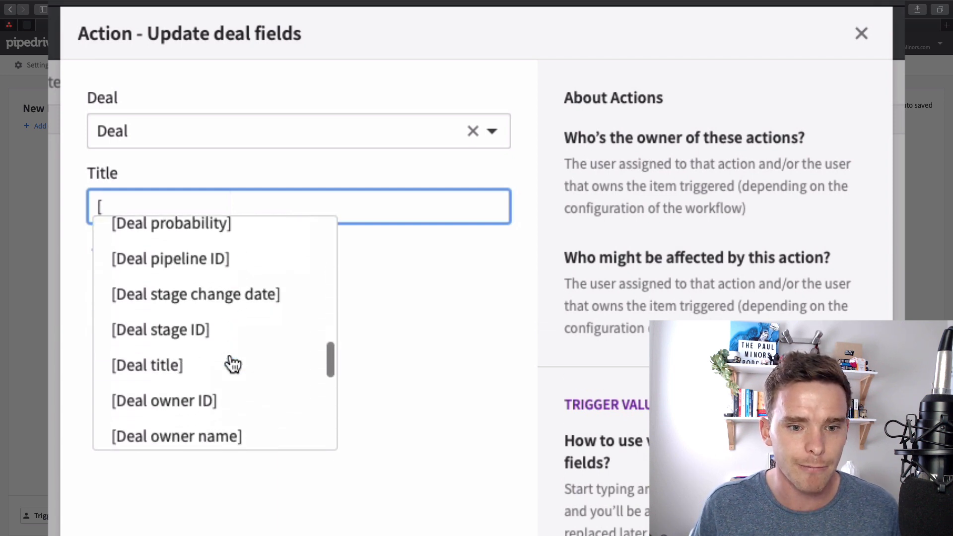
scroll(down, 3)
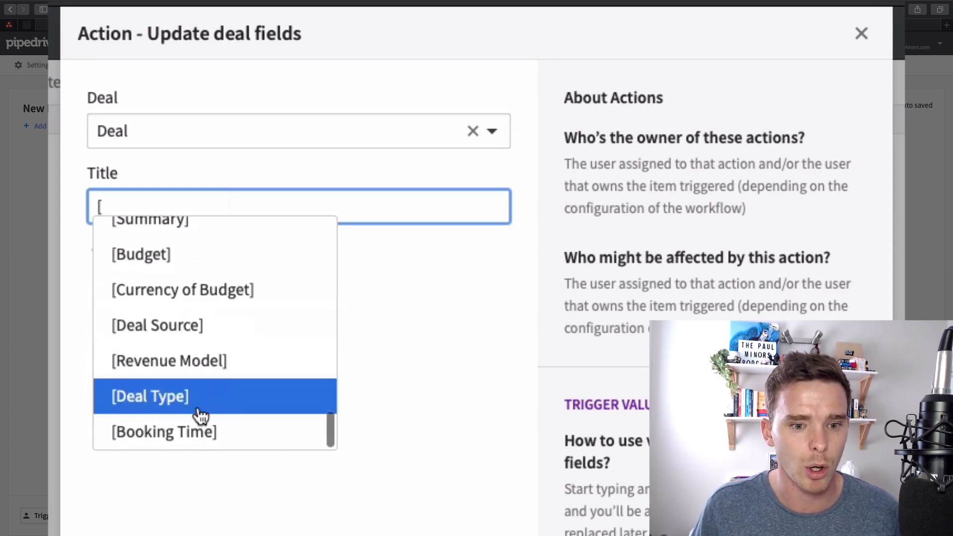
scroll(down, 3)
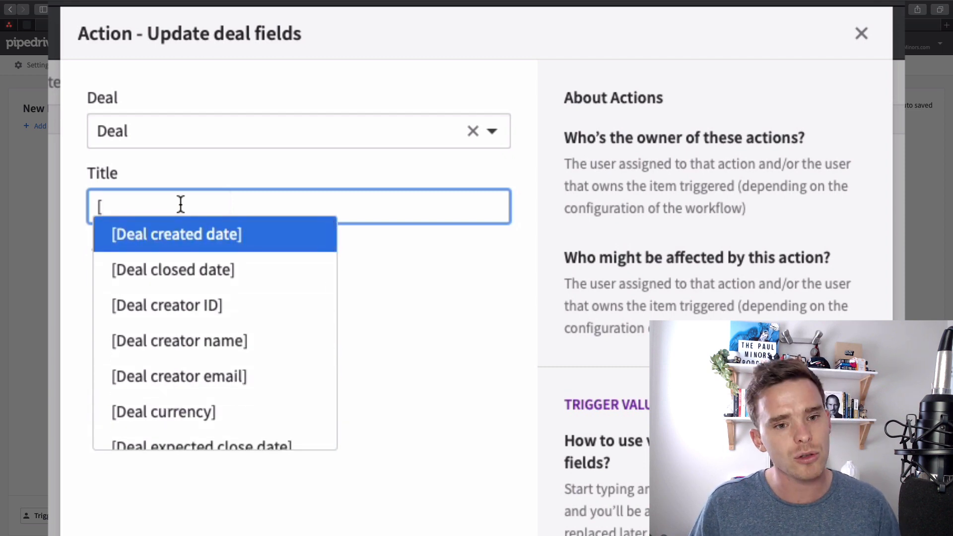
Fill the title with Deal organisation name and Deal contact person name, then type '[date' after them.
text(organ)
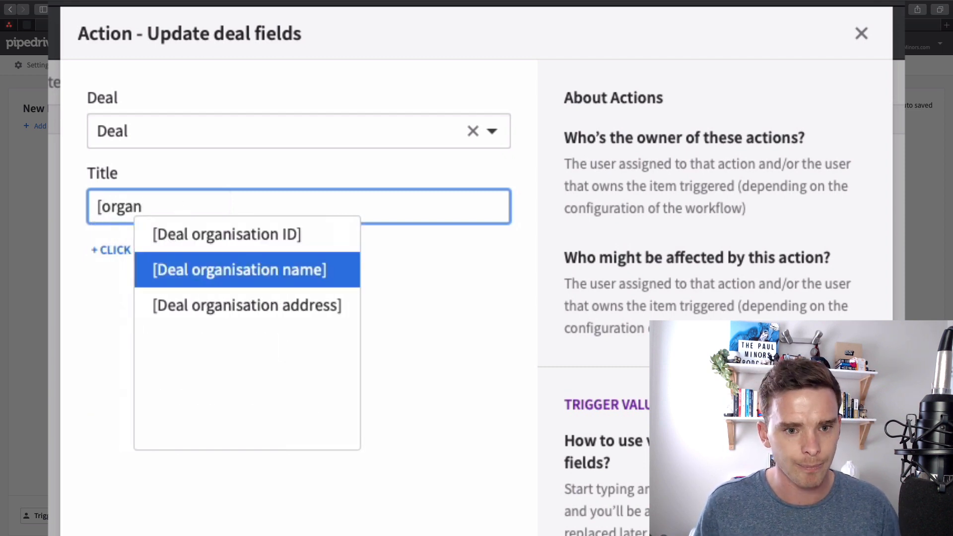
click(239, 269)
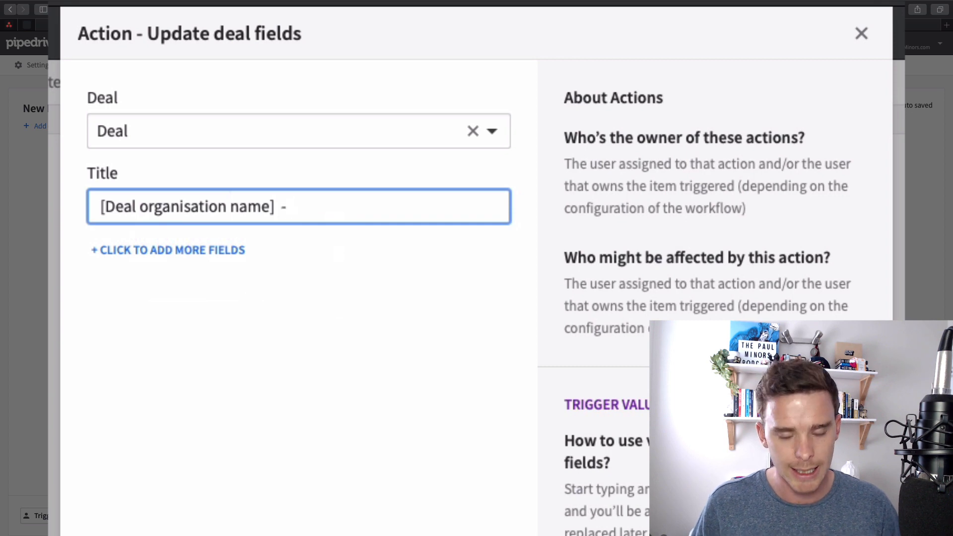
text([per)
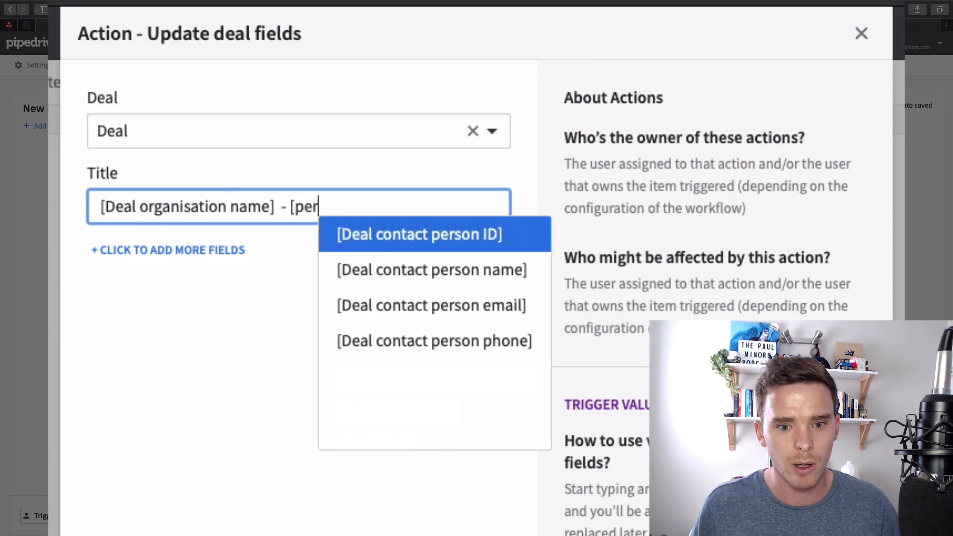
click(431, 270)
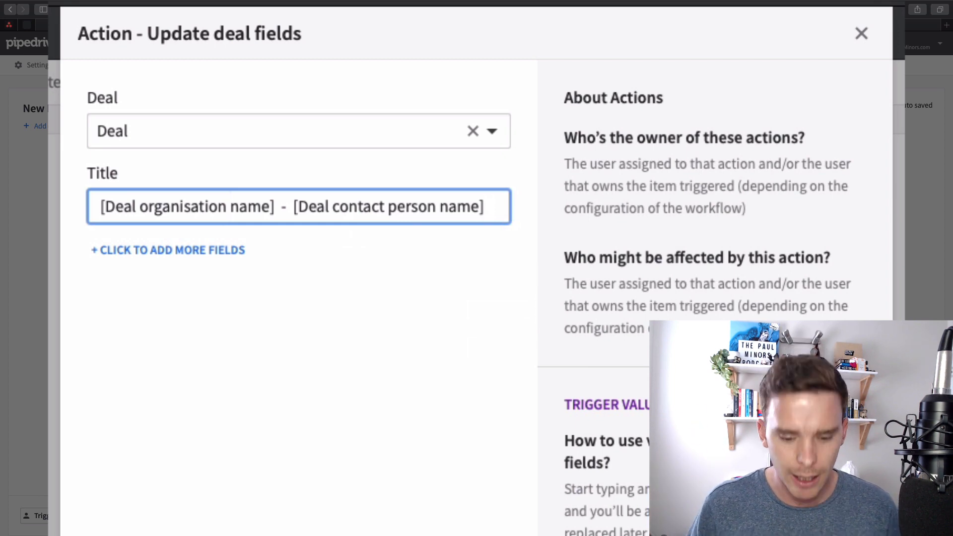
click(492, 206)
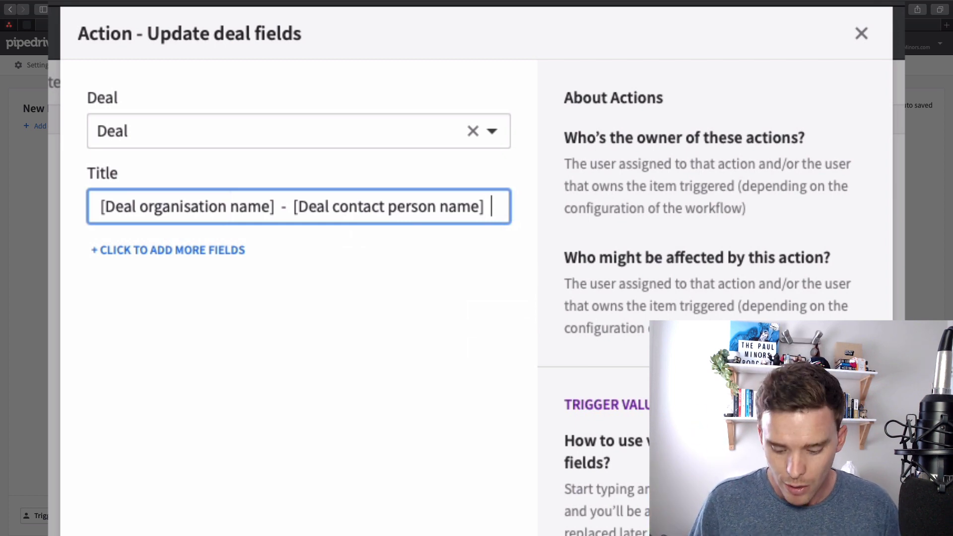
text([d)
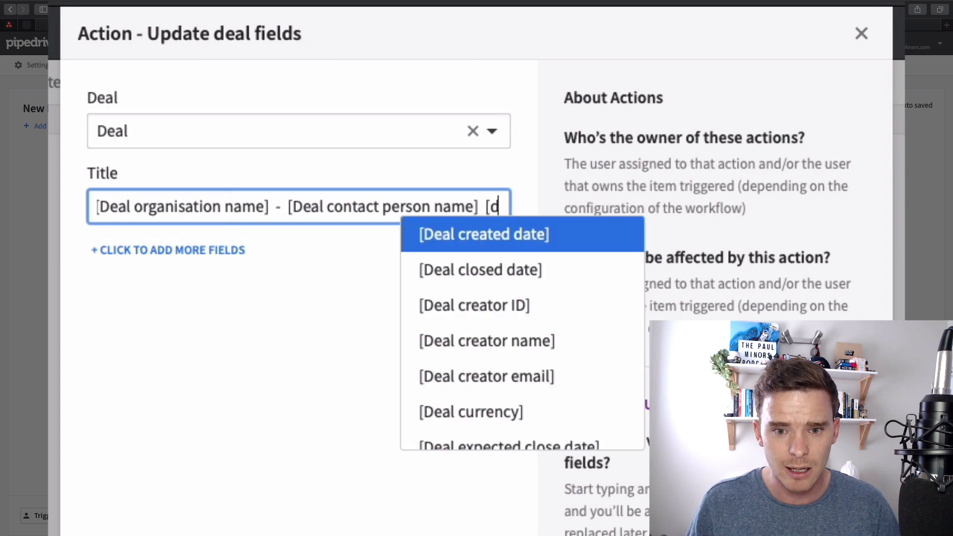
text(ate)
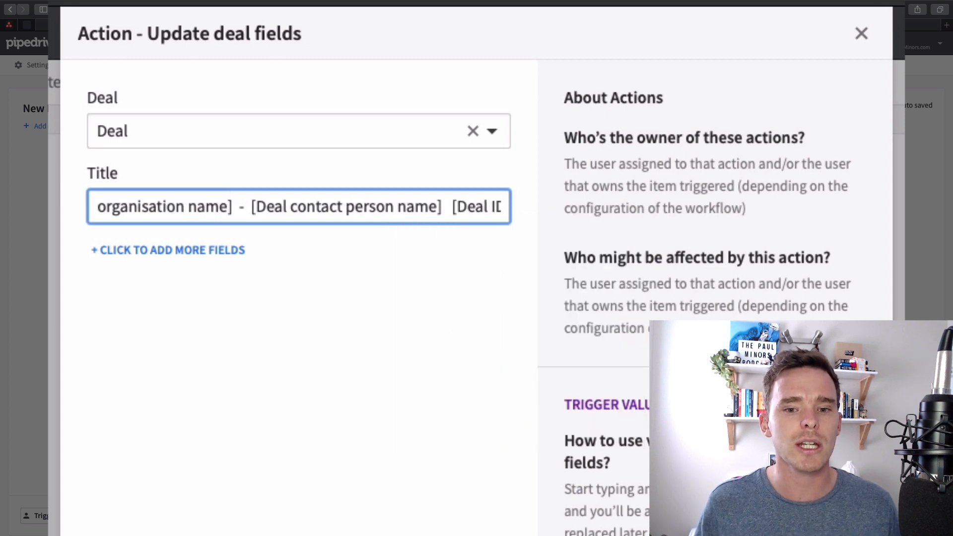
mouse_move(398, 193)
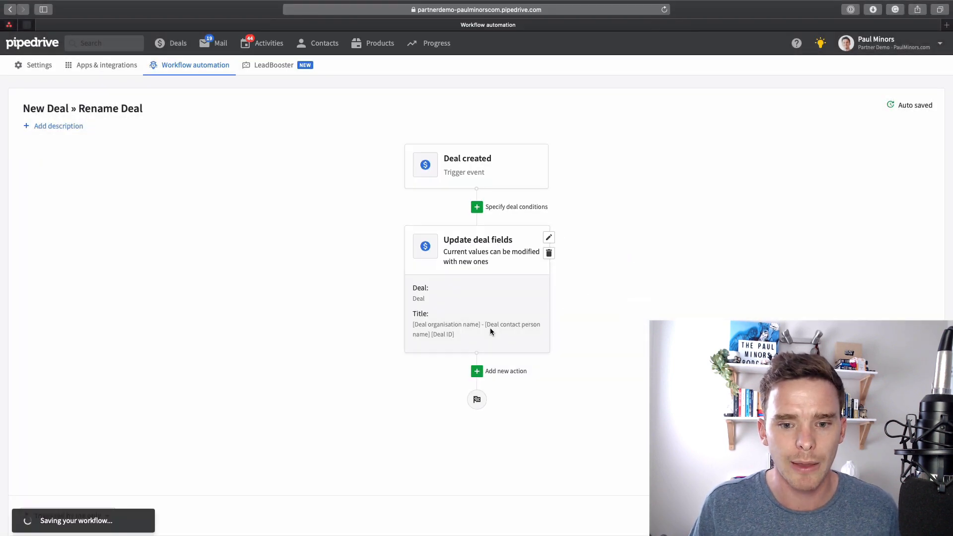
Change the title template to end with '#[Deal ID]', apply, and set Triggered by any user.
click(547, 237)
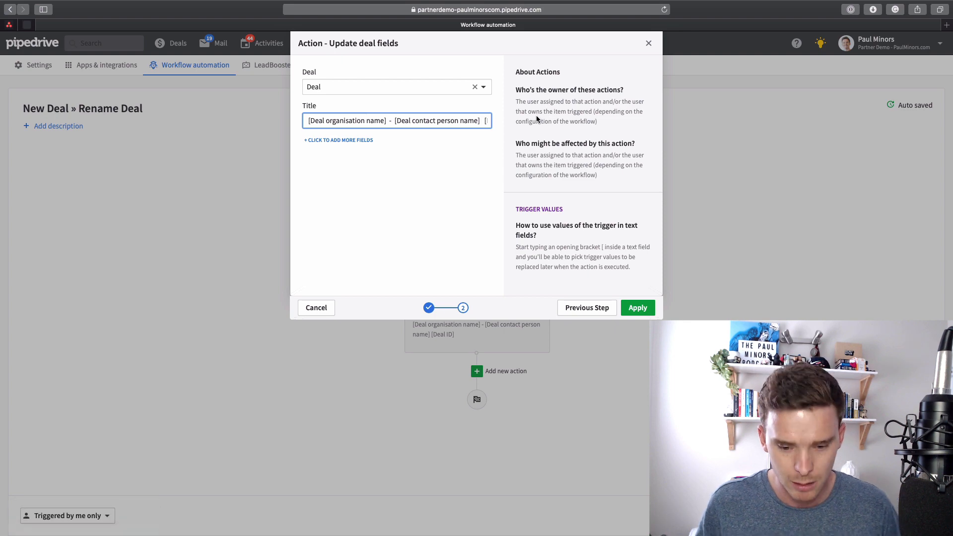
text(#)
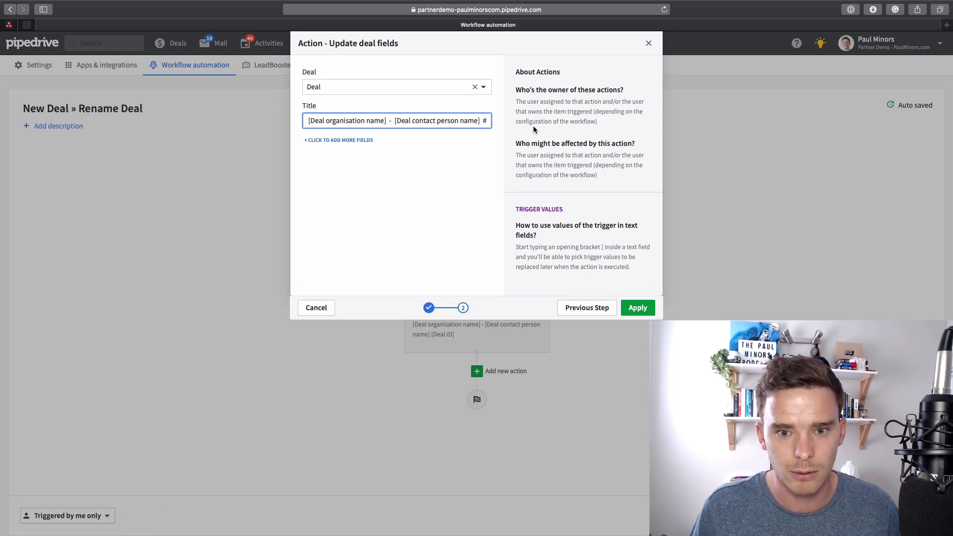
text([Deal ID])
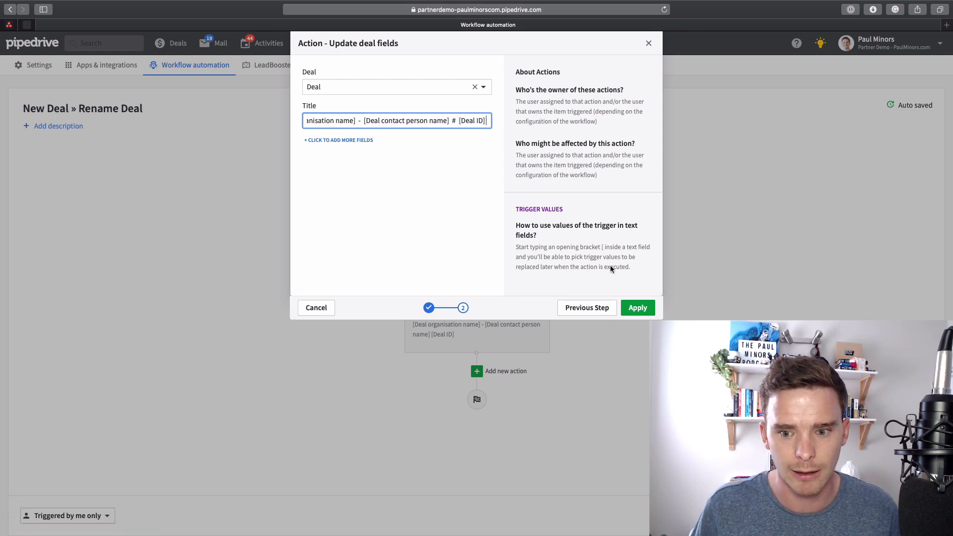
click(637, 308)
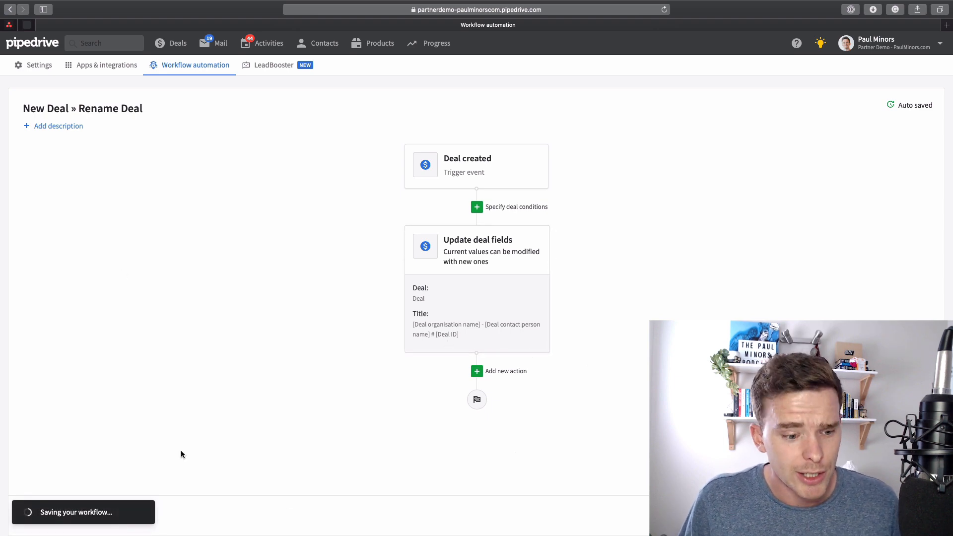
click(67, 515)
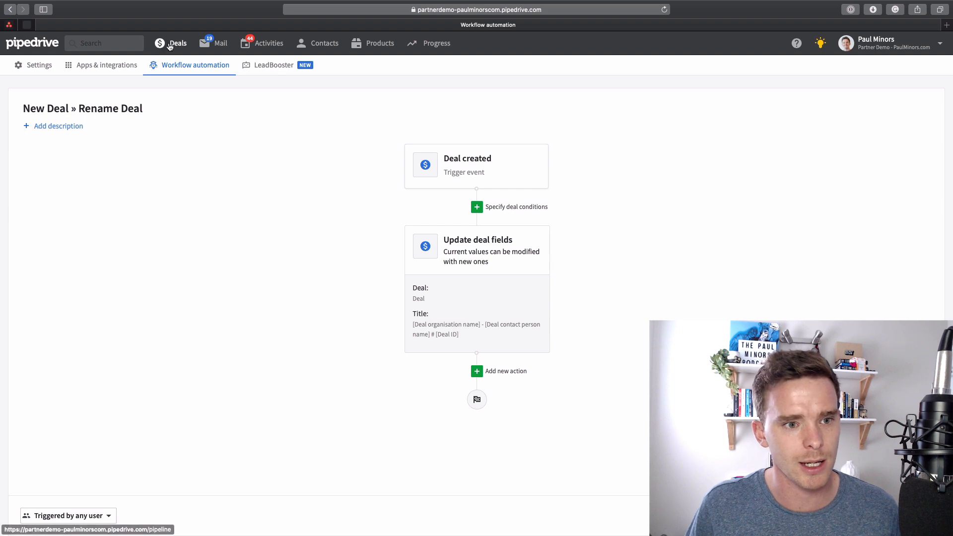
Create and save a test deal for Paul Minors of Tom's Big Company.
click(177, 43)
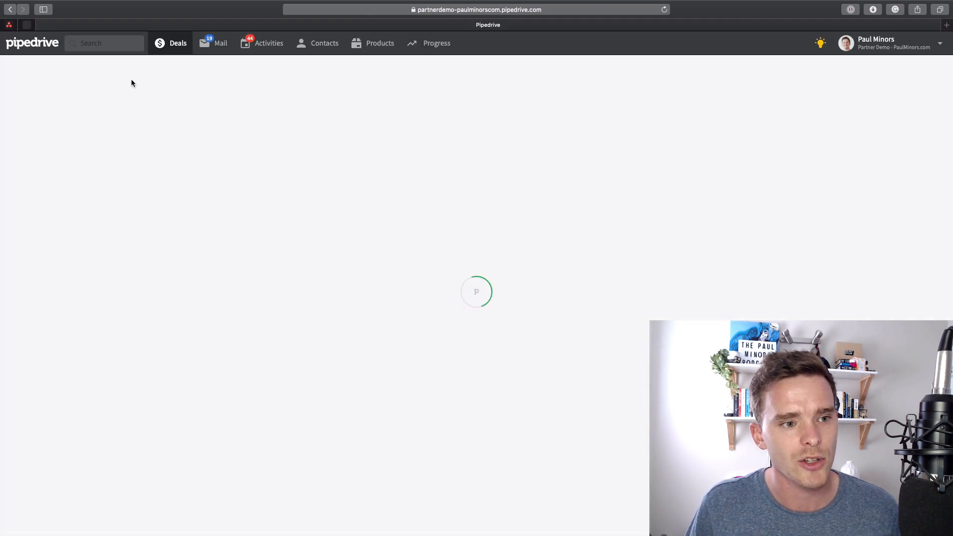
click(106, 71)
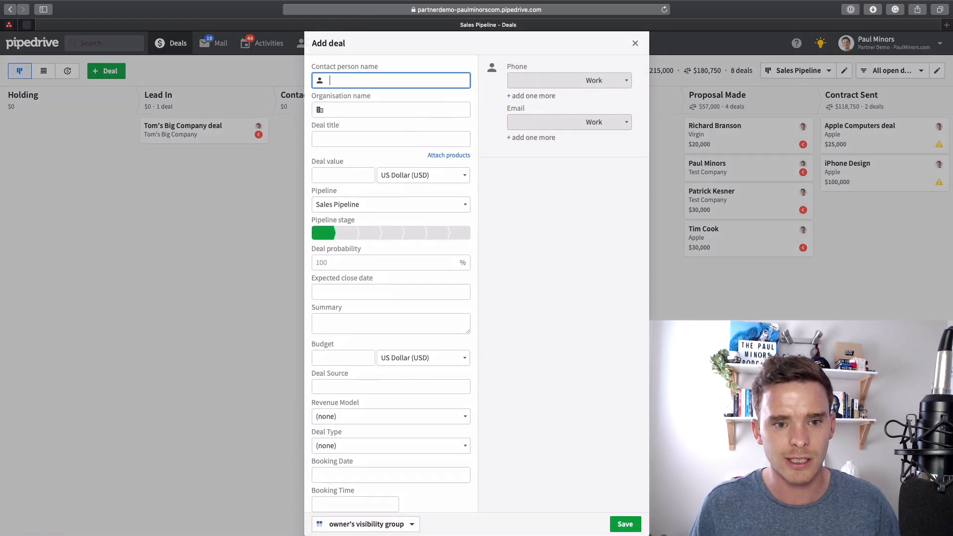
text(paul minors)
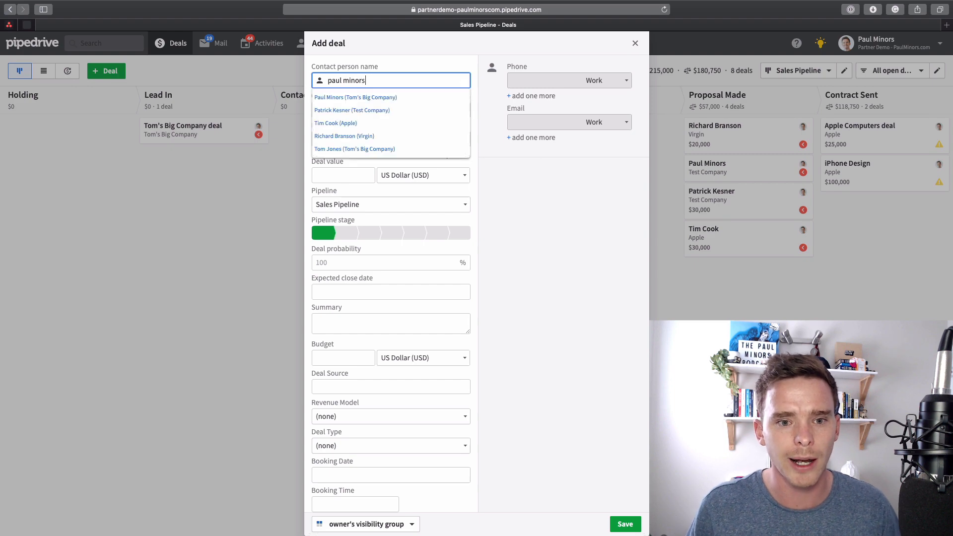
click(355, 97)
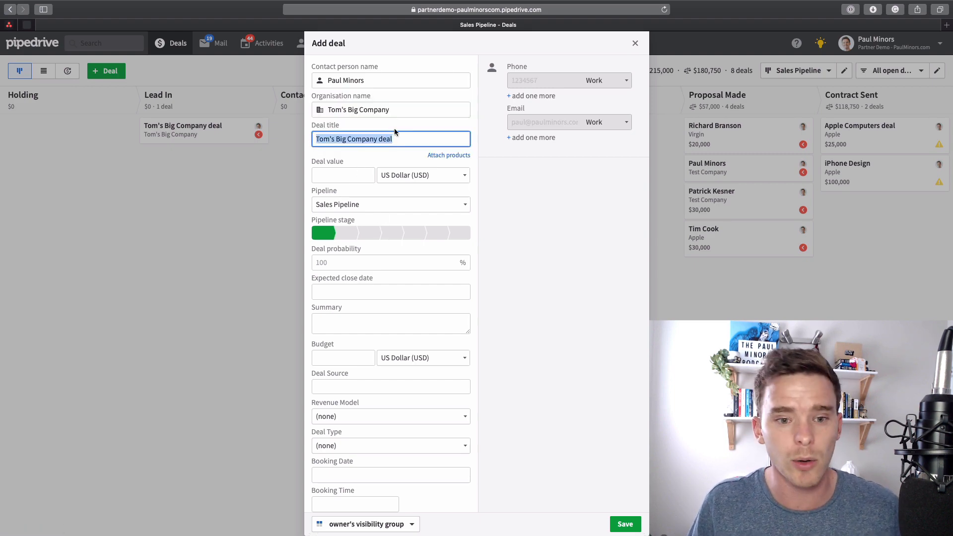
mouse_move(499, 290)
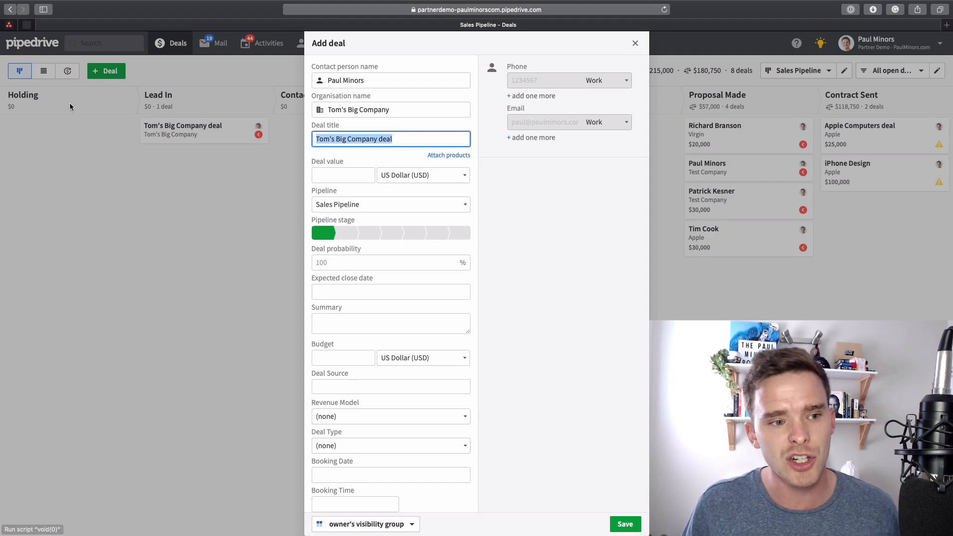
mouse_move(383, 168)
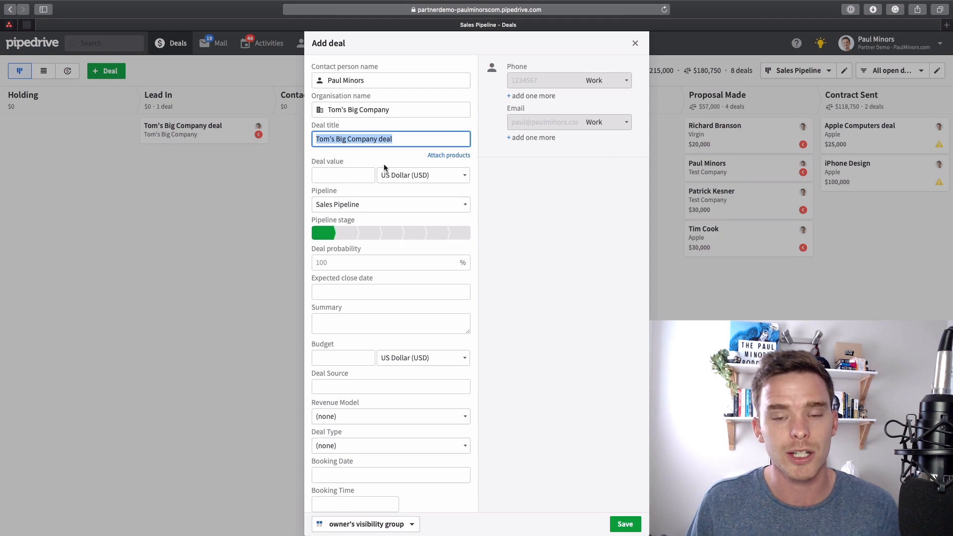
mouse_move(609, 496)
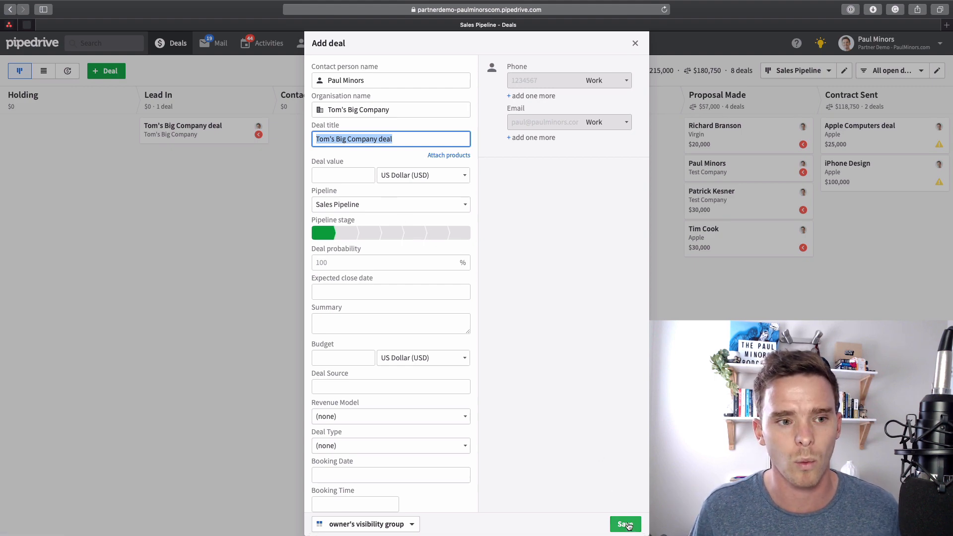
click(625, 524)
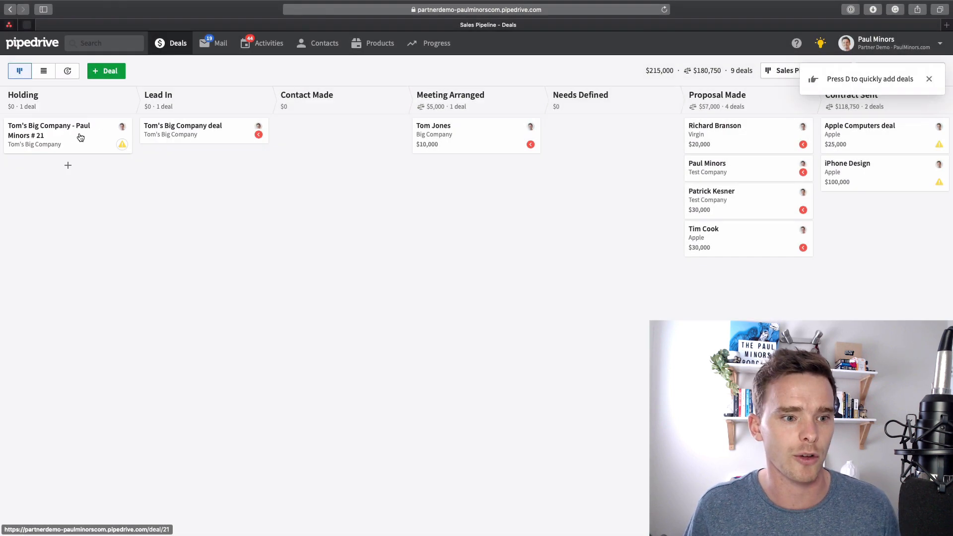
click(49, 130)
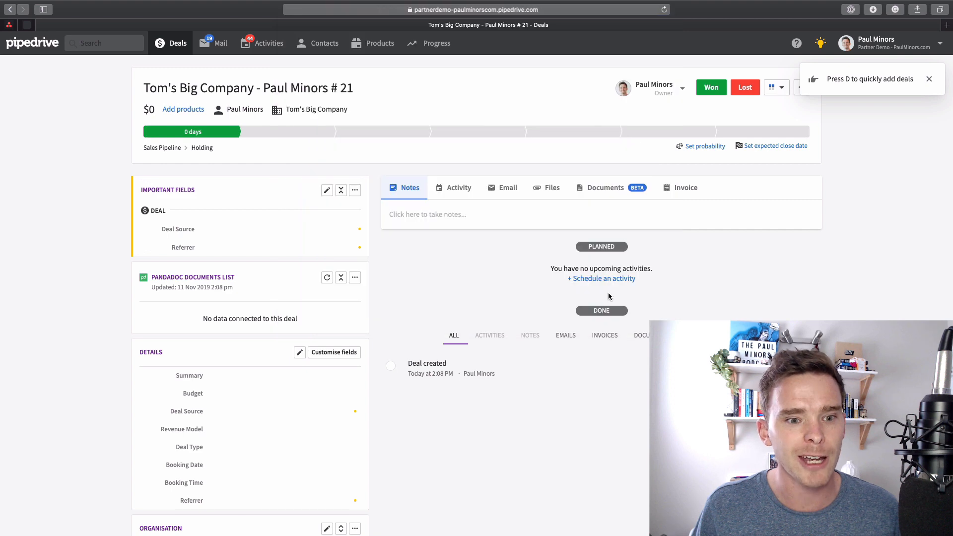
click(177, 42)
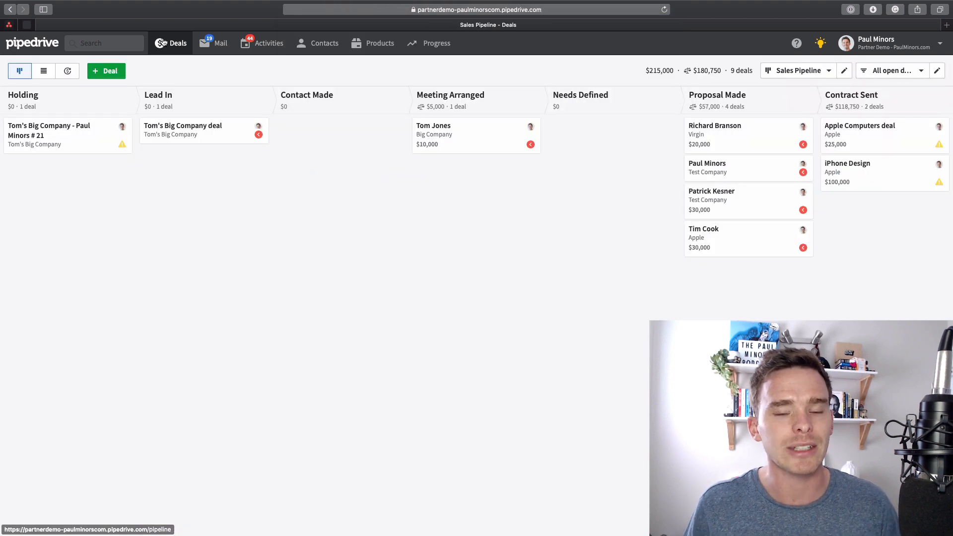